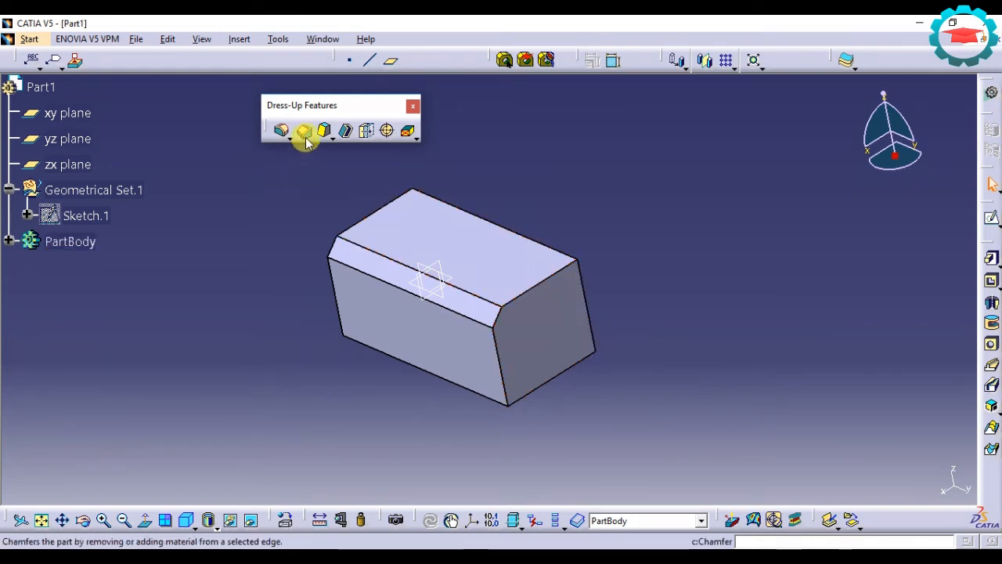
mouse_move(304, 130)
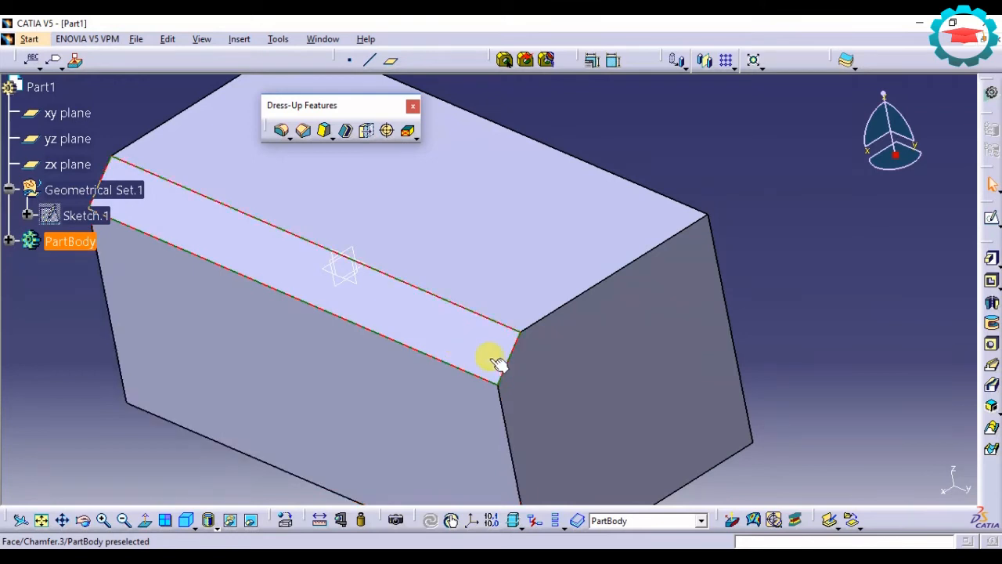
mouse_move(507, 367)
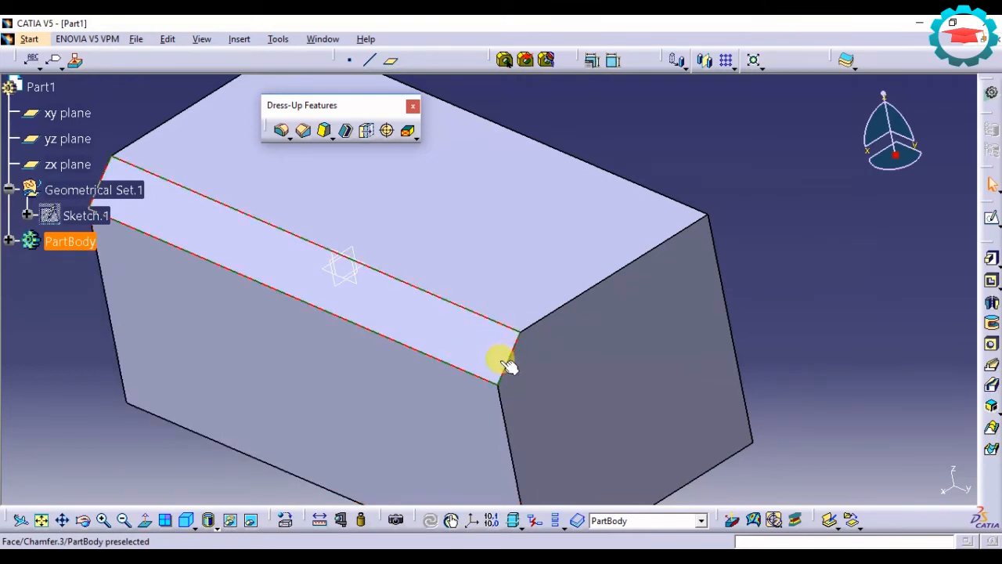
mouse_move(313, 269)
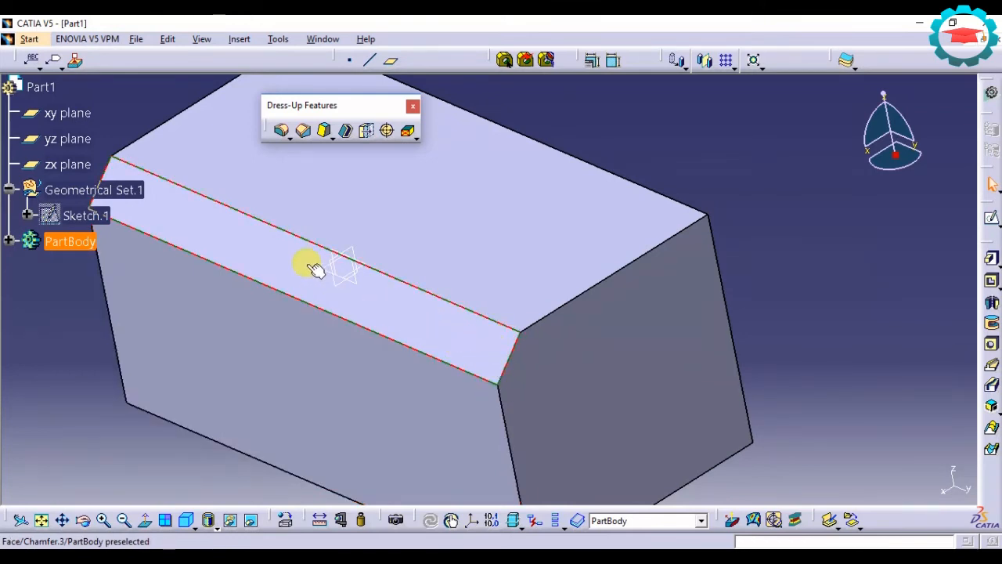
- Chamfer the right long edge of the block at 6 mm and 45°
left_click(310, 265)
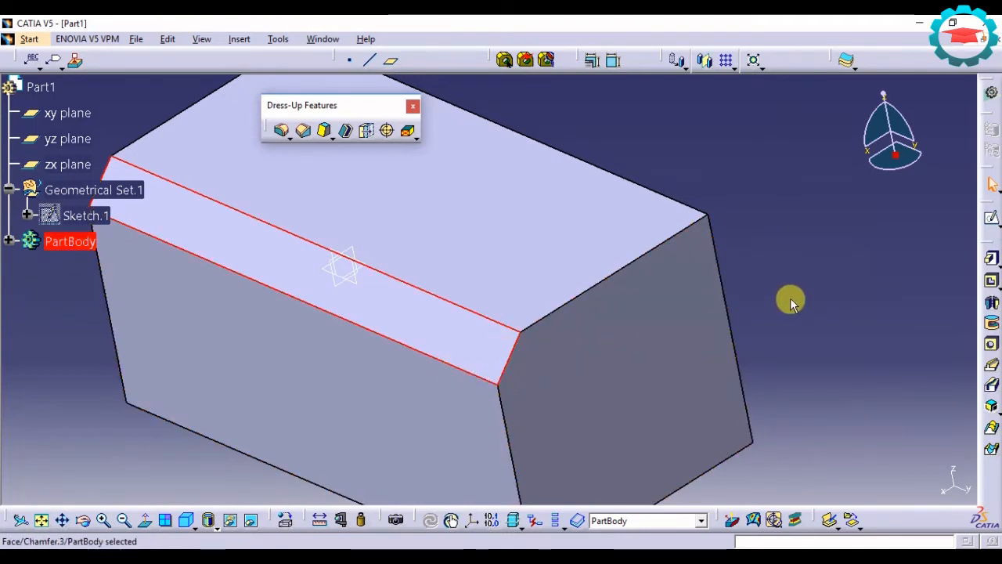
mouse_move(469, 307)
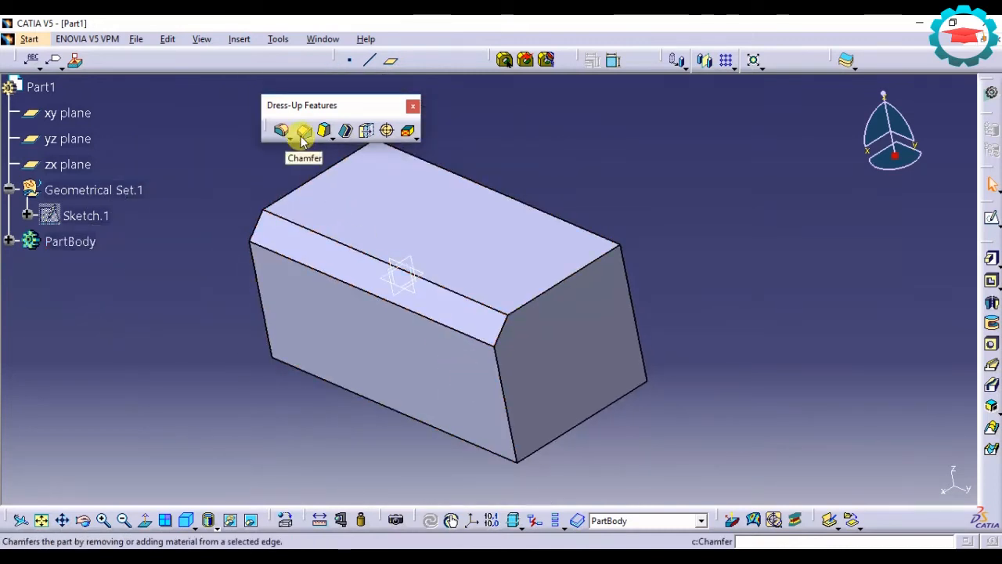
left_click(303, 130)
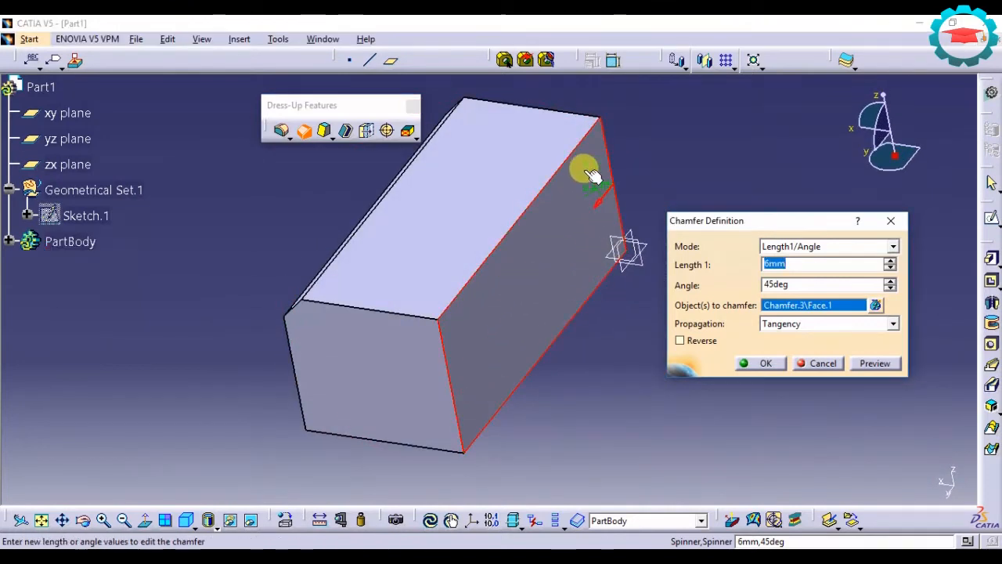
mouse_move(446, 361)
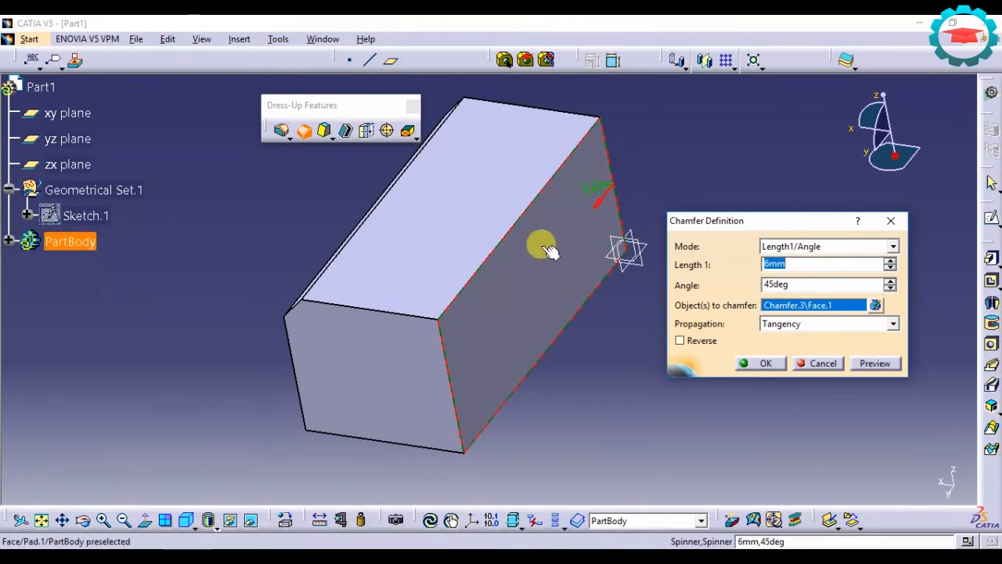
left_click(765, 363)
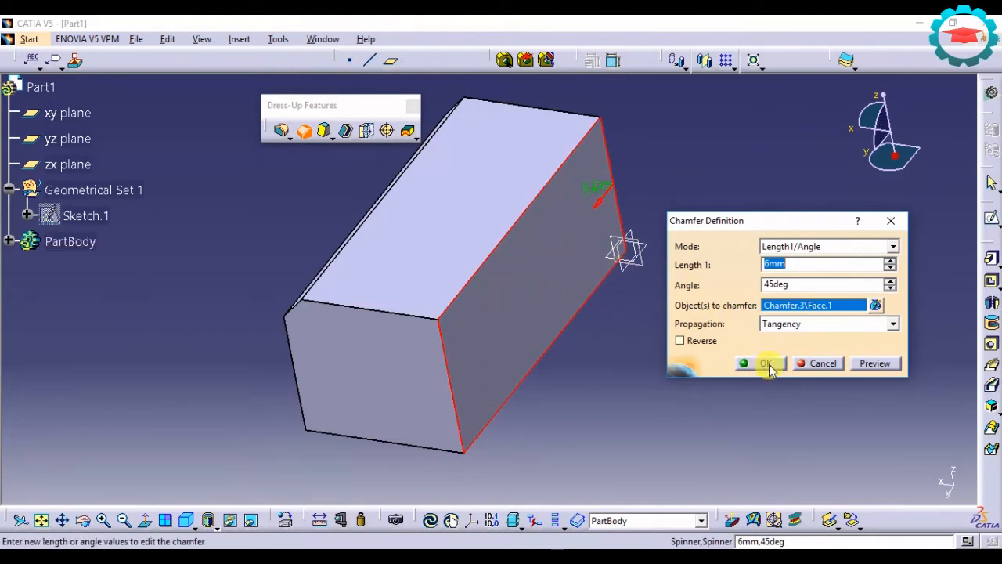
left_click(764, 363)
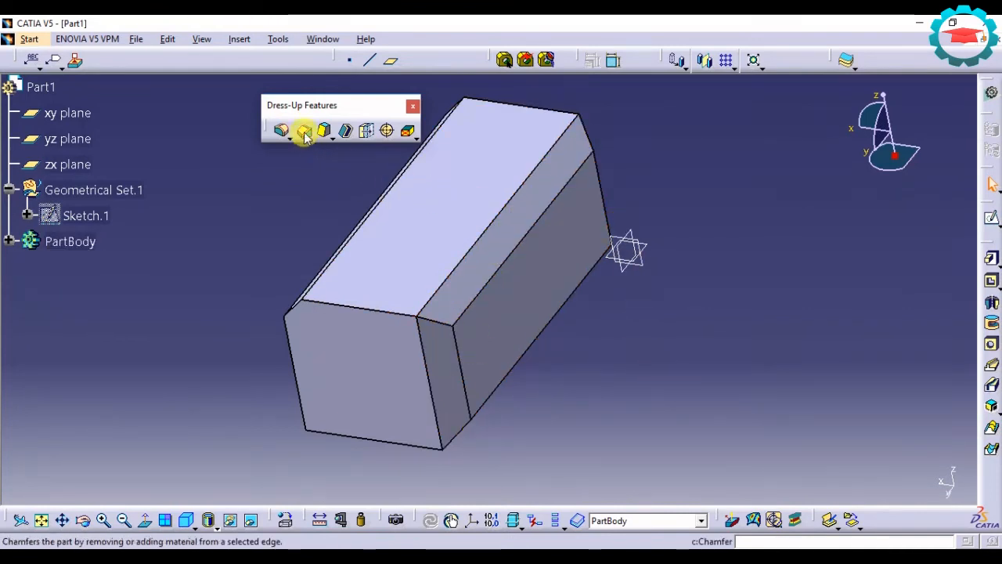
- Chamfer the bottom front edge at 6 mm and 45°, then inspect it by rotating the block
left_click(304, 130)
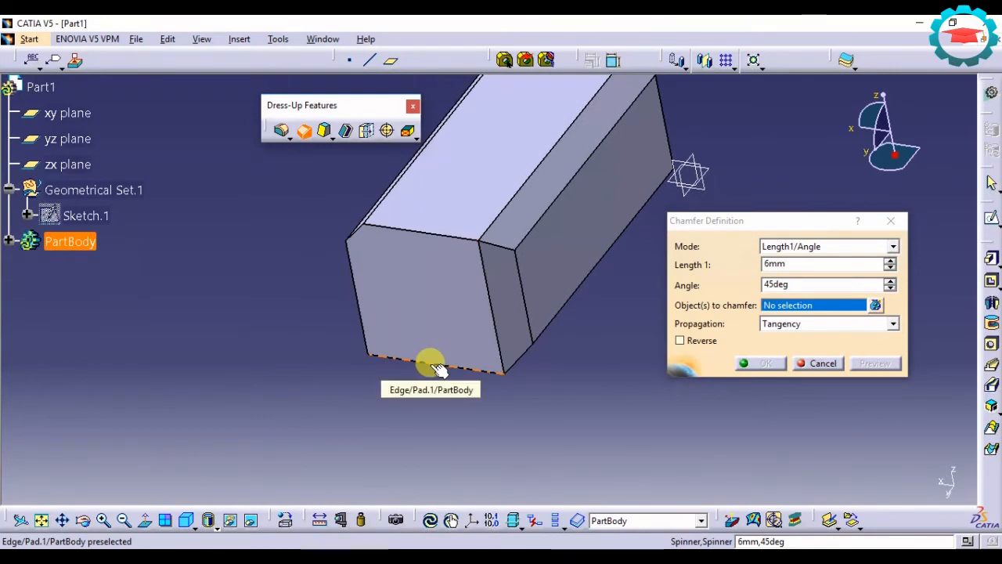
left_click(430, 368)
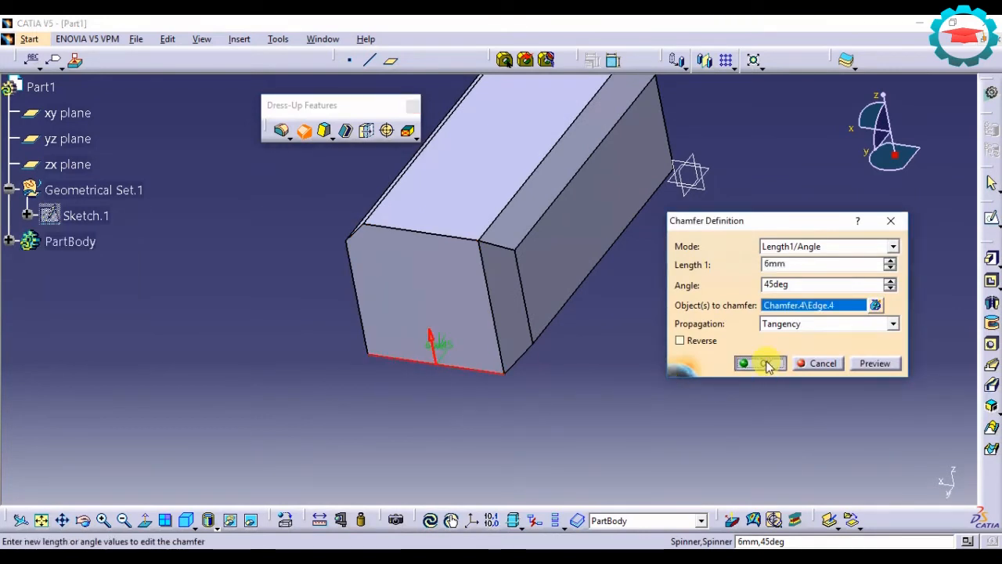
left_click(760, 363)
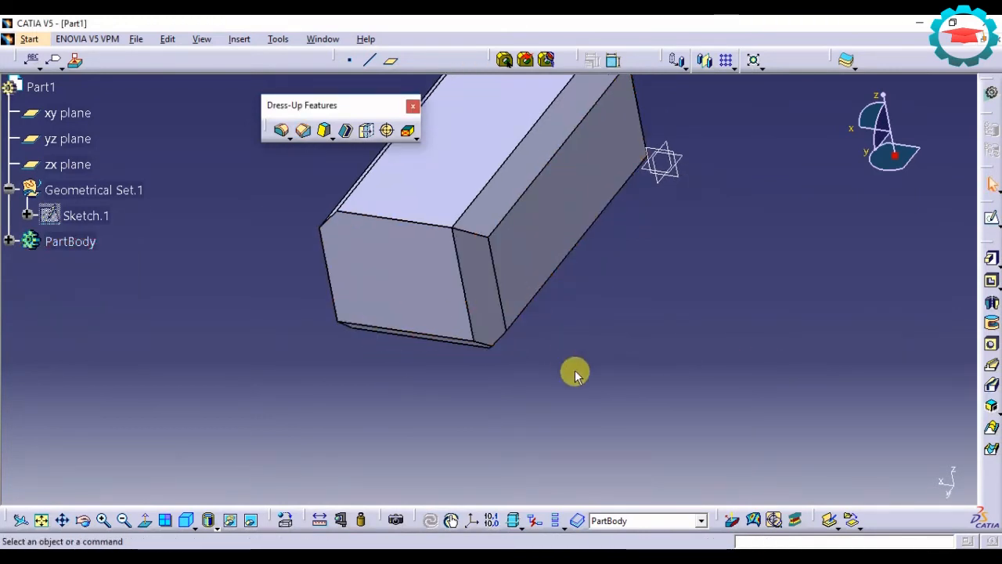
left_click_drag(576, 373, 410, 263)
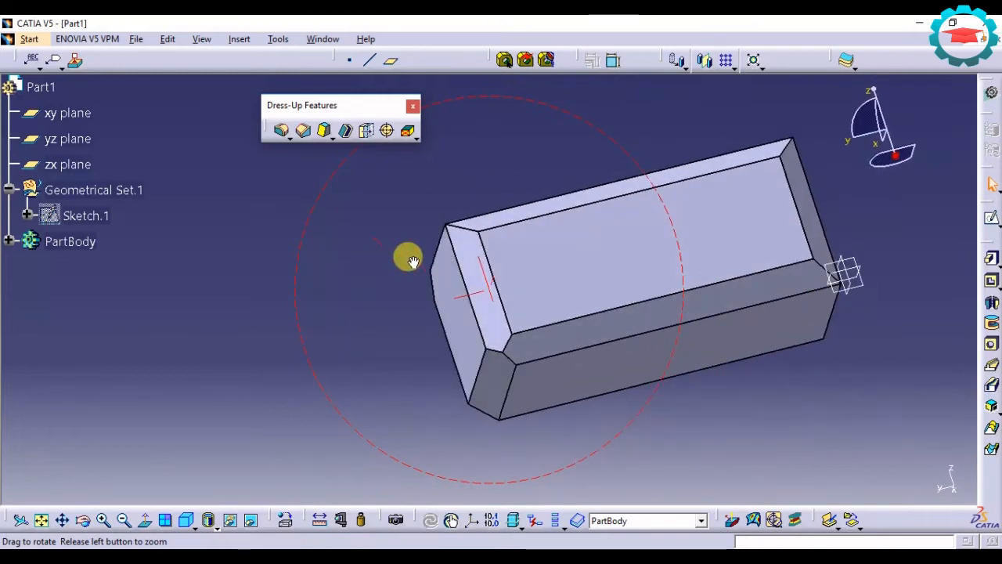
left_click_drag(407, 258, 473, 368)
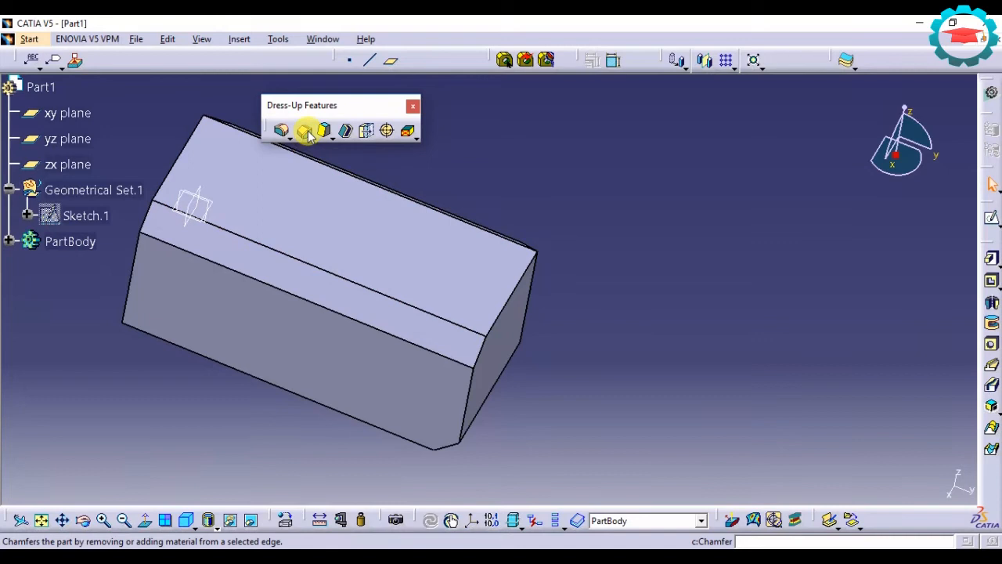
- Chamfer the end-face edge at 6 mm with the angle changed to 60°
left_click(305, 130)
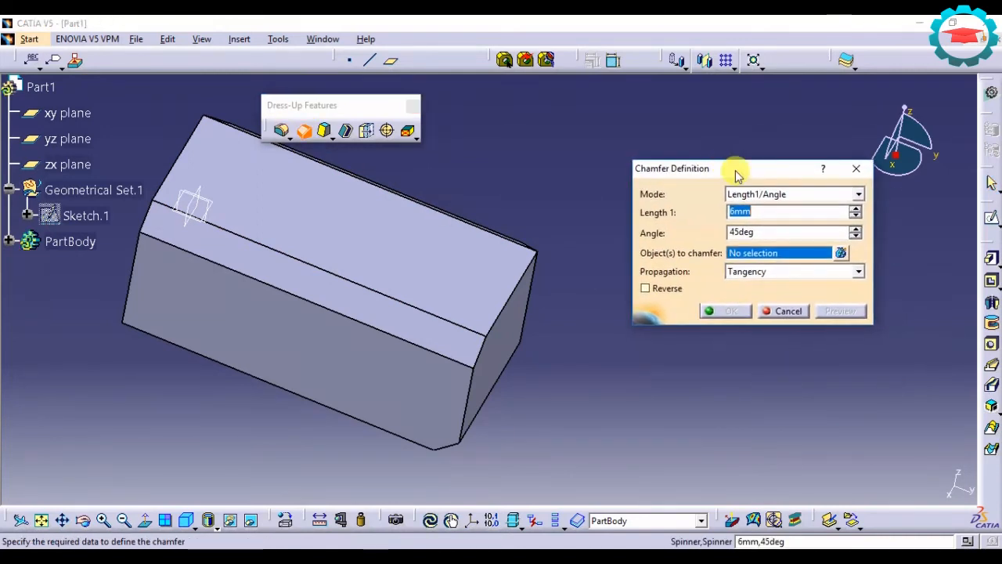
mouse_move(551, 288)
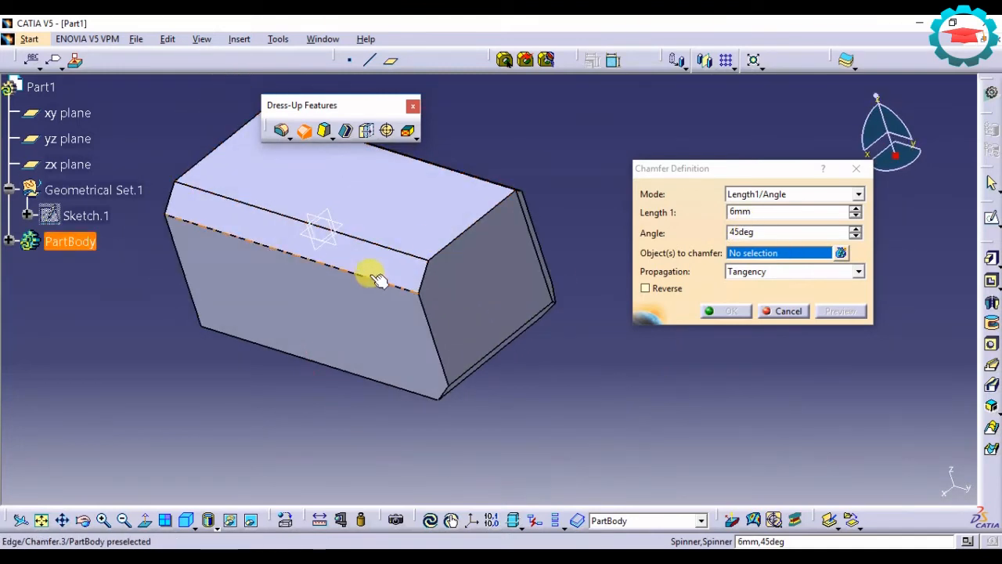
mouse_move(410, 216)
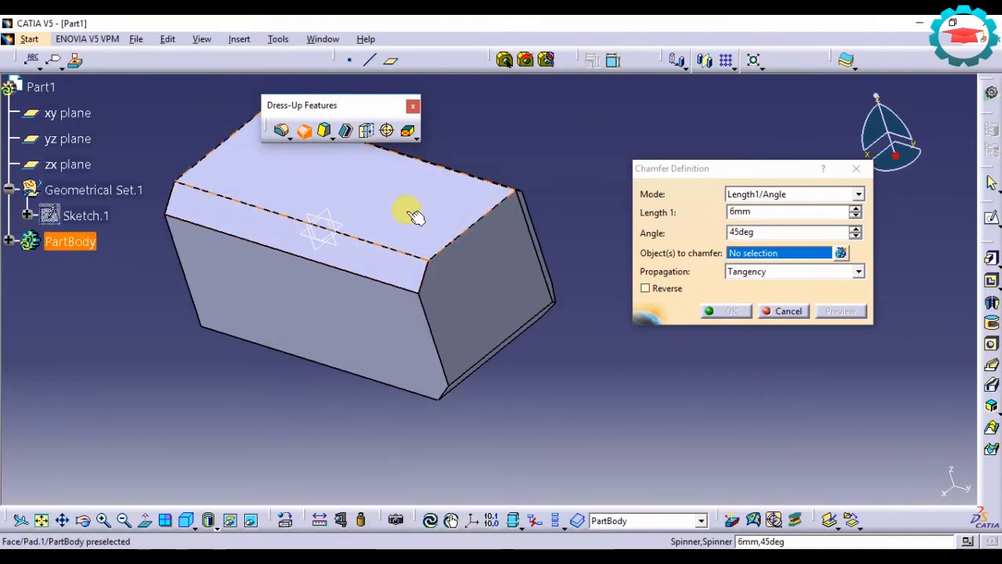
left_click(767, 231)
type("6")
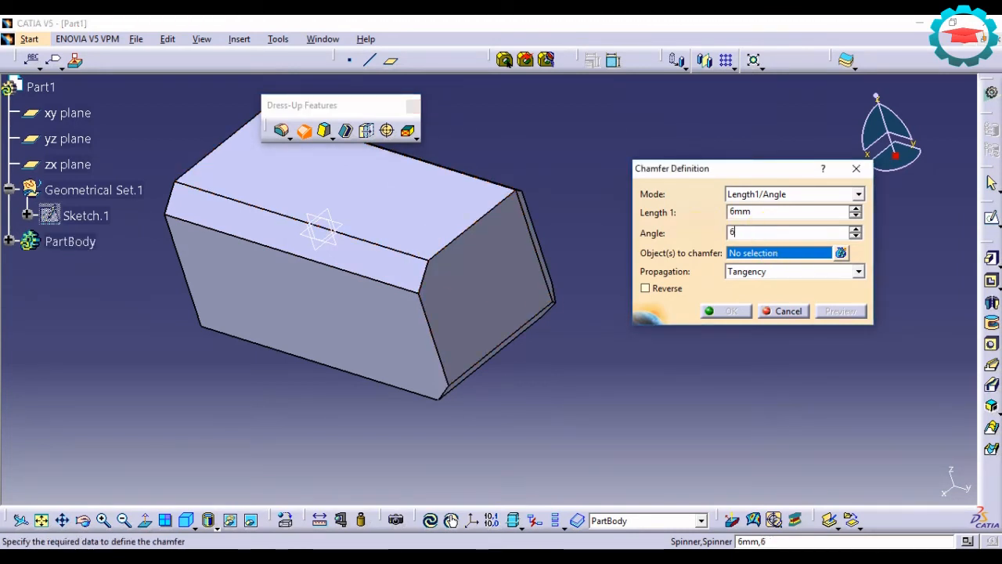
type("0deg")
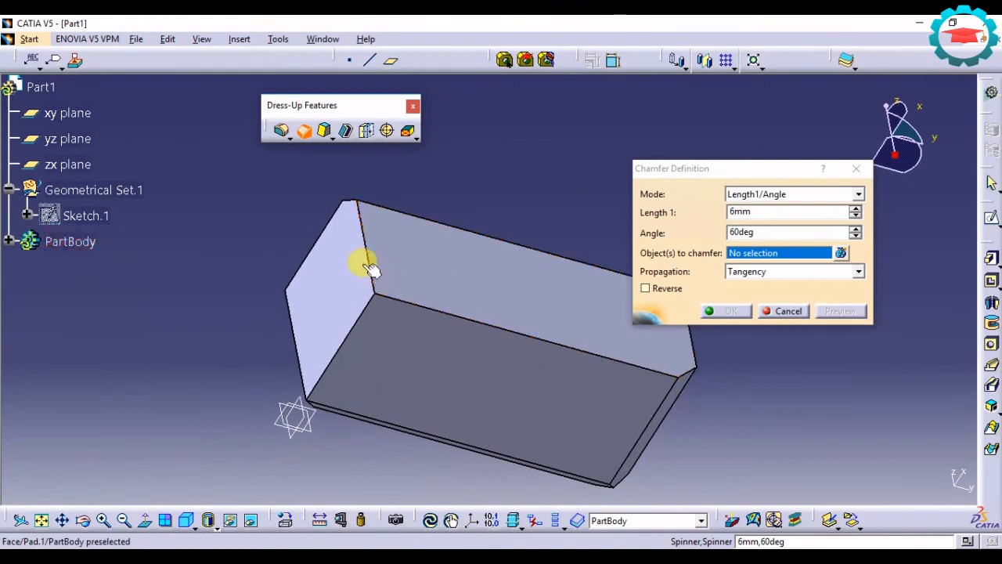
left_click(368, 234)
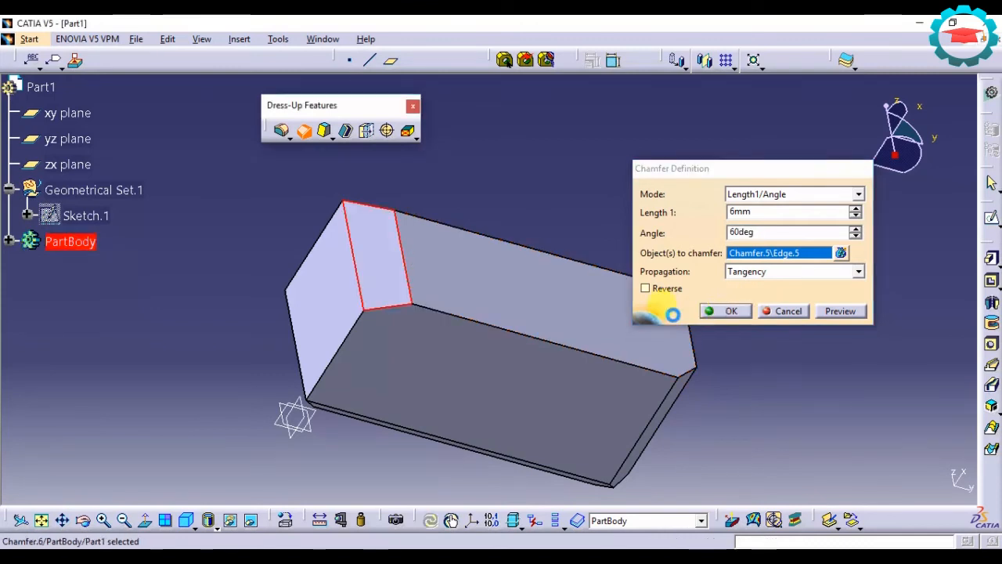
left_click(725, 310)
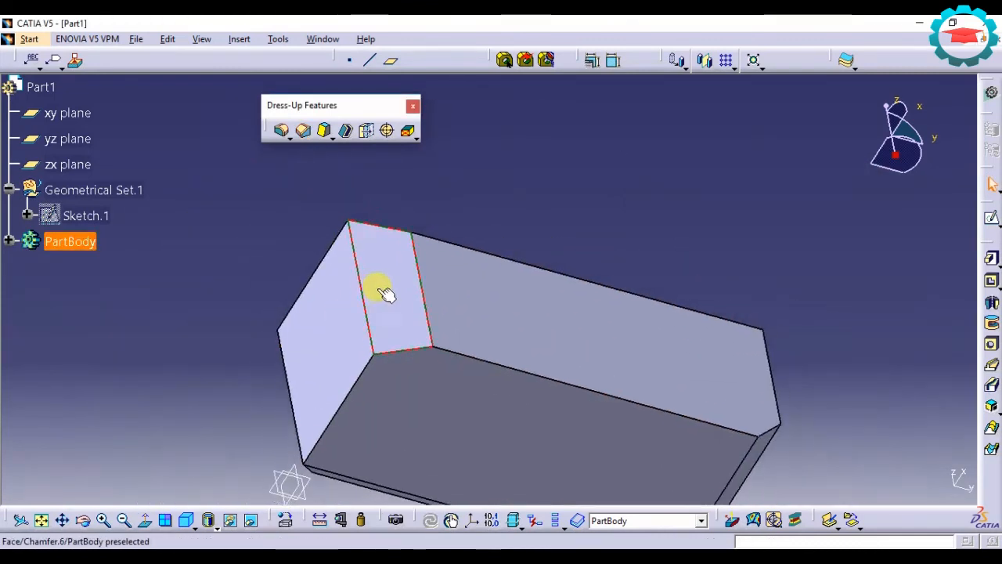
left_click(384, 294)
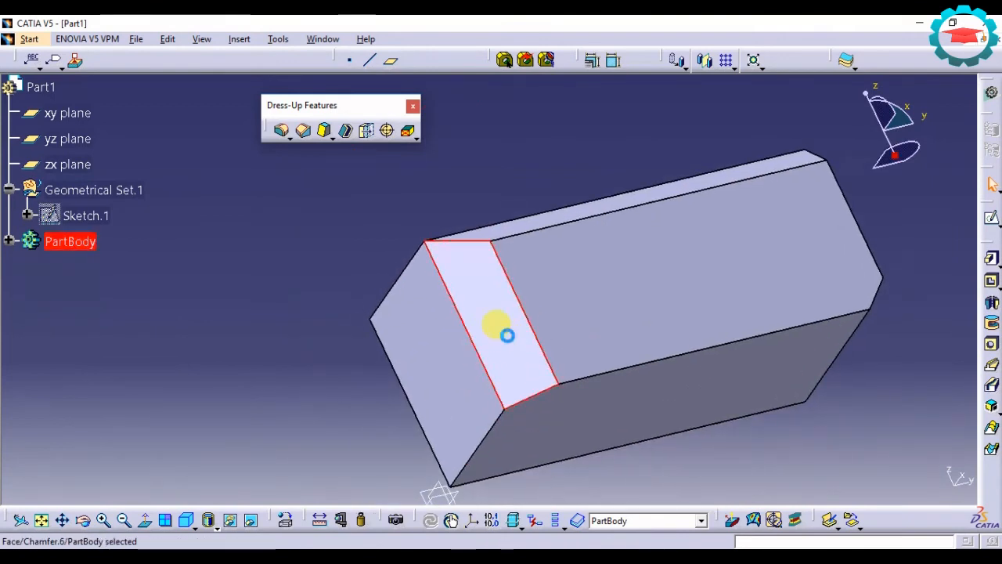
left_click(580, 282)
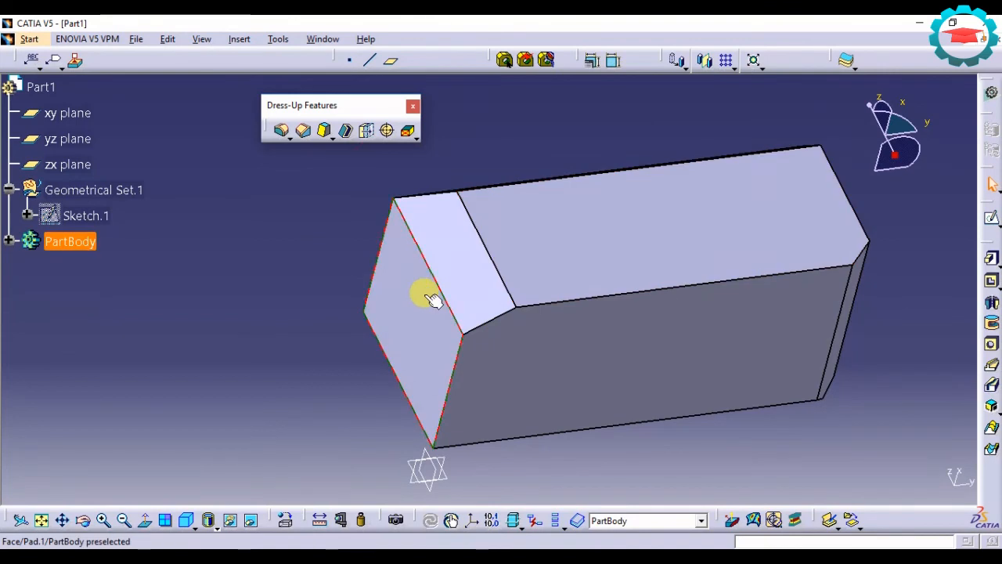
mouse_move(515, 274)
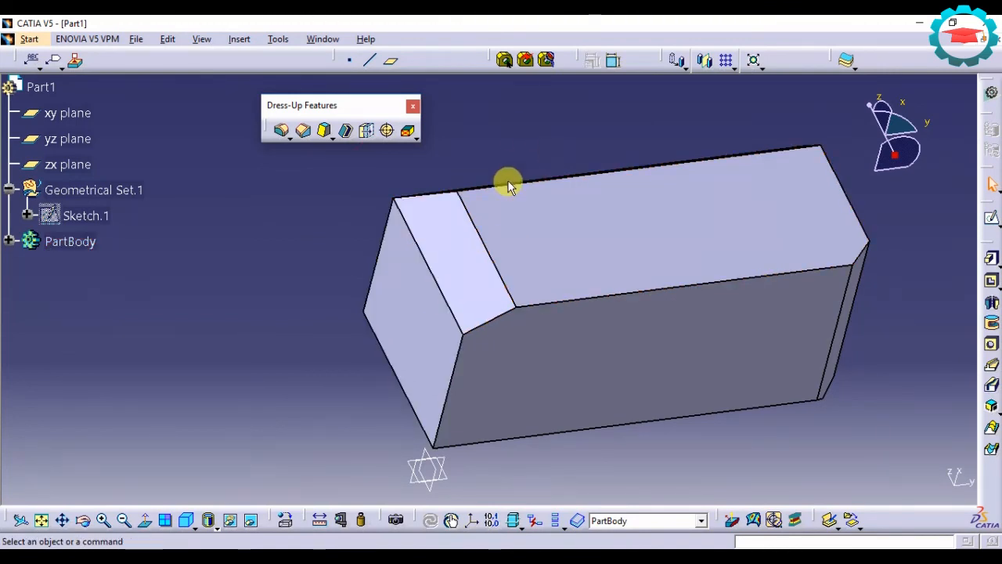
left_click(517, 194)
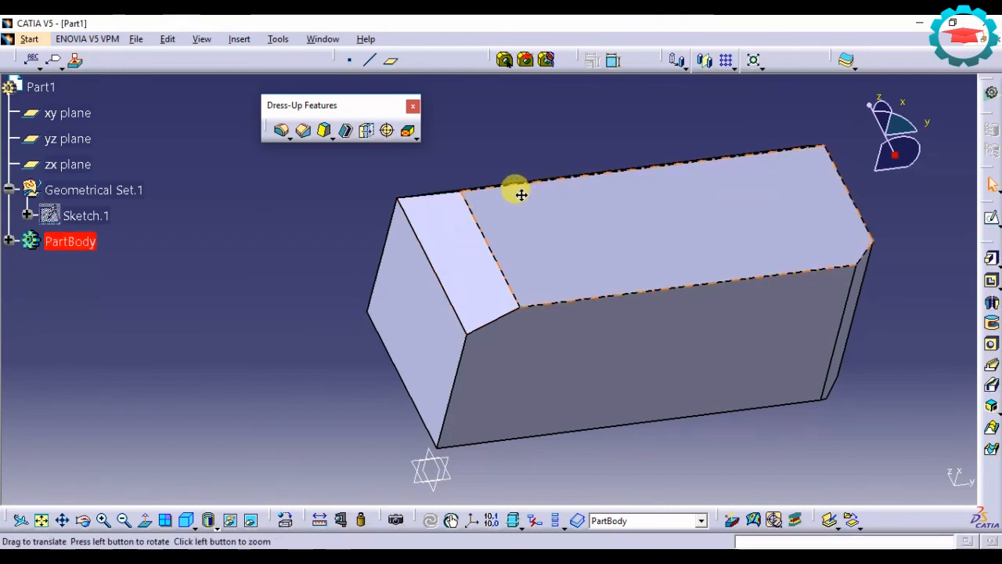
left_click_drag(520, 194, 257, 279)
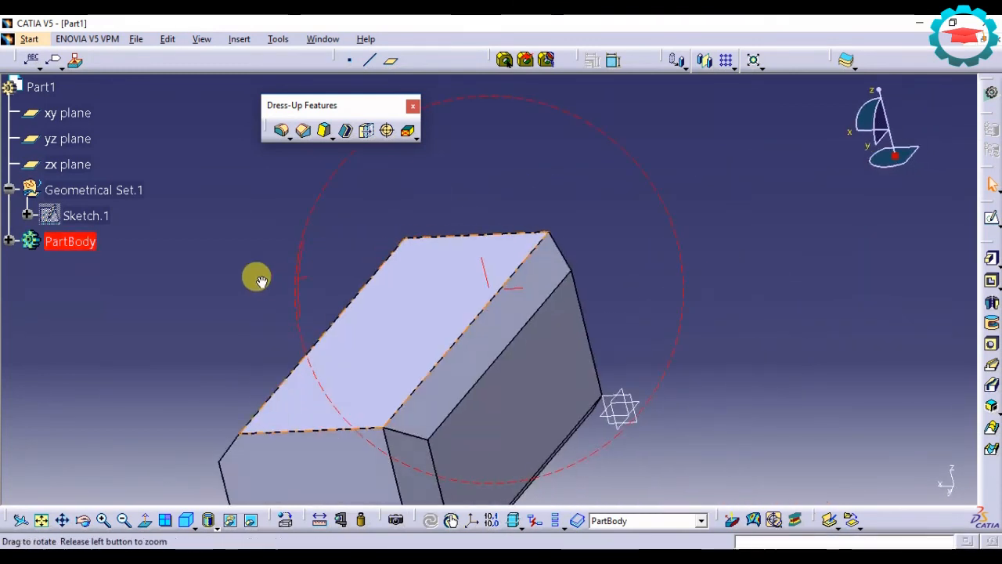
mouse_move(504, 342)
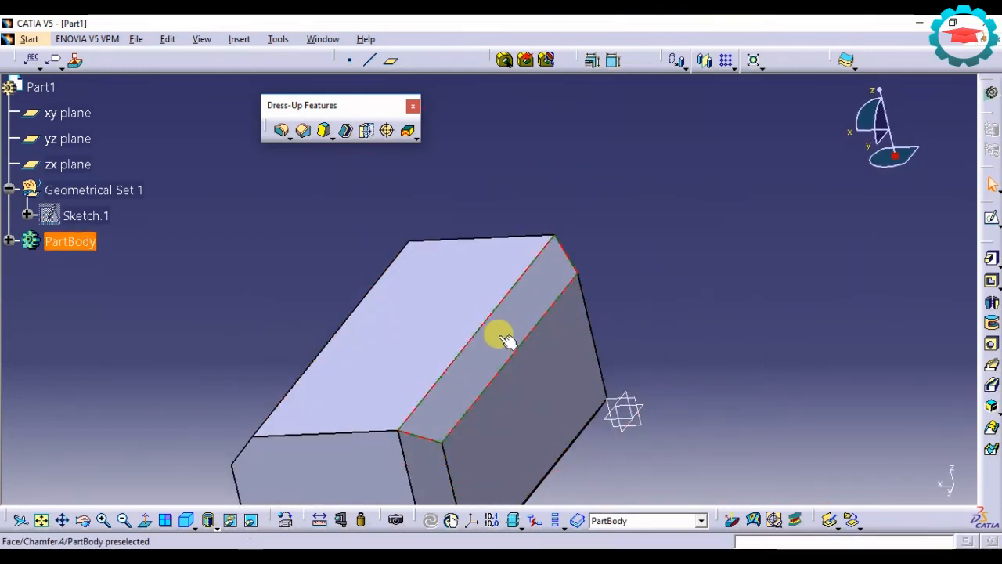